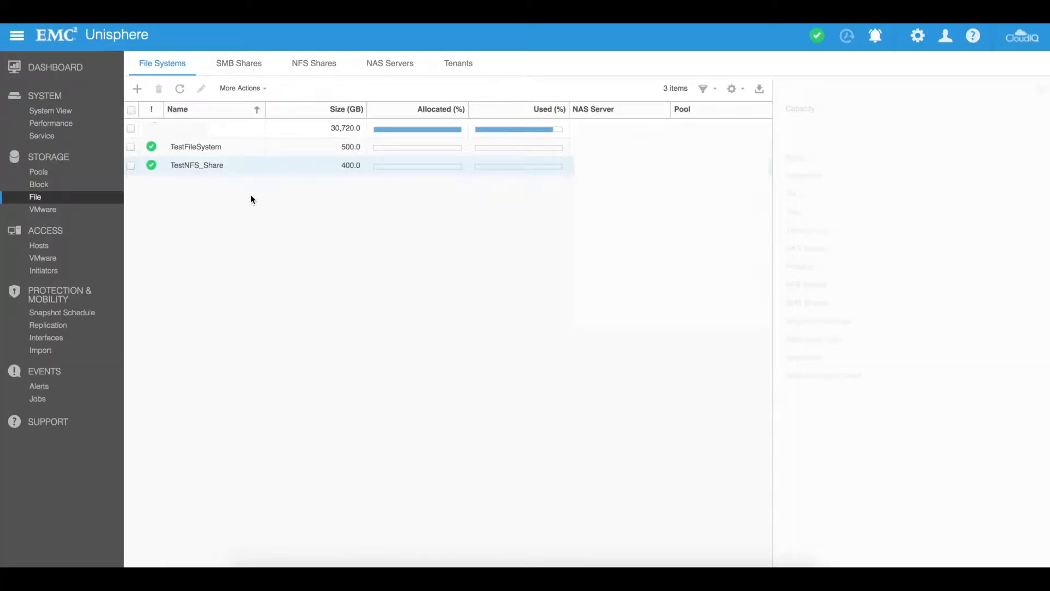
Step: Select the TestNFS_Share file system (400 GB, NFS, on TestNASServer) to show its details
click(131, 165)
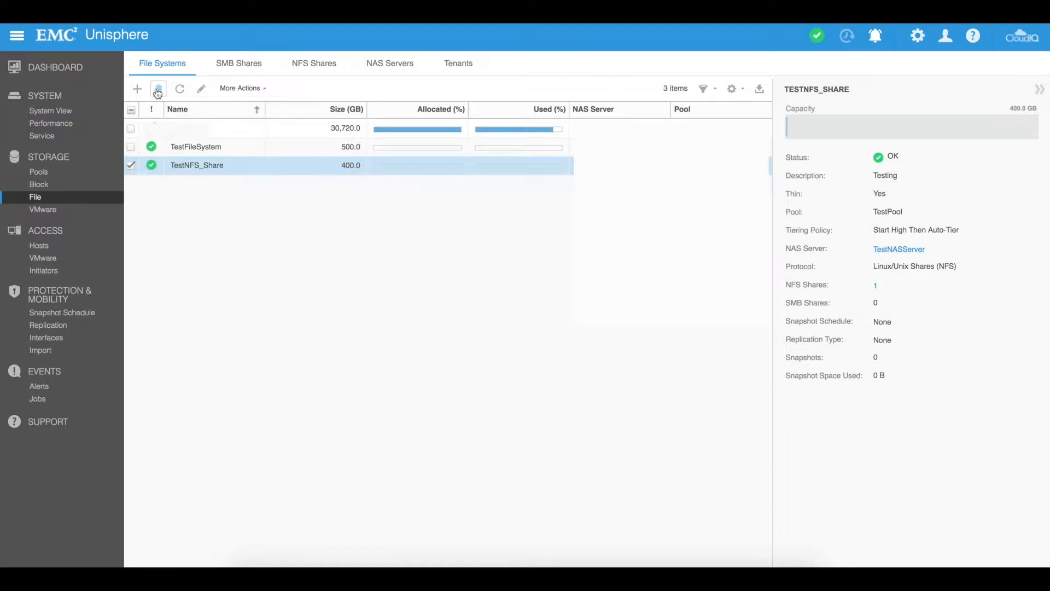
Step: Delete TestNFS_Share, confirm it, and dismiss the job notification, leaving two file systems
click(158, 88)
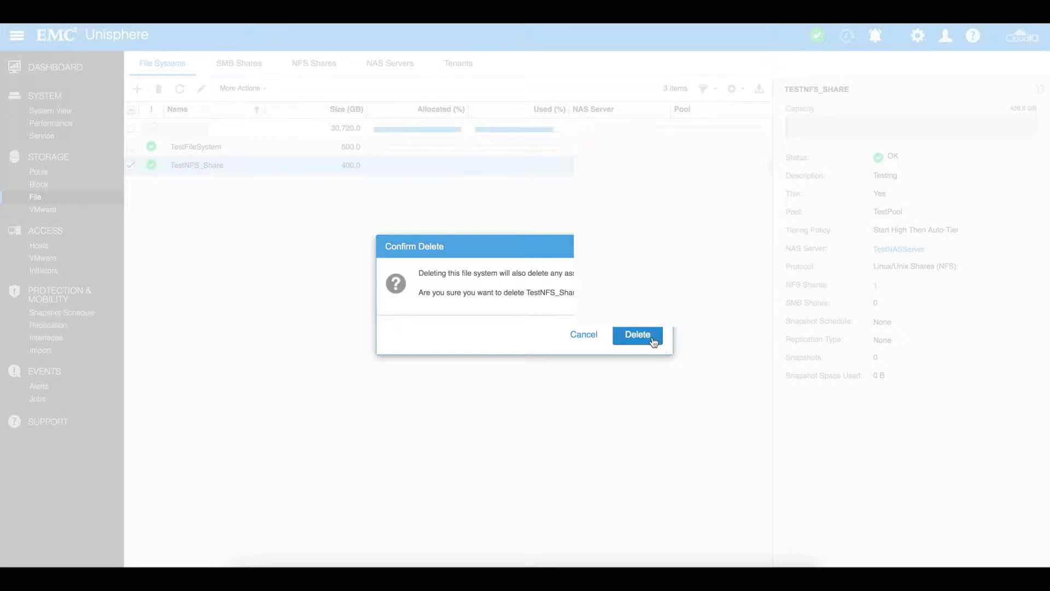
click(636, 334)
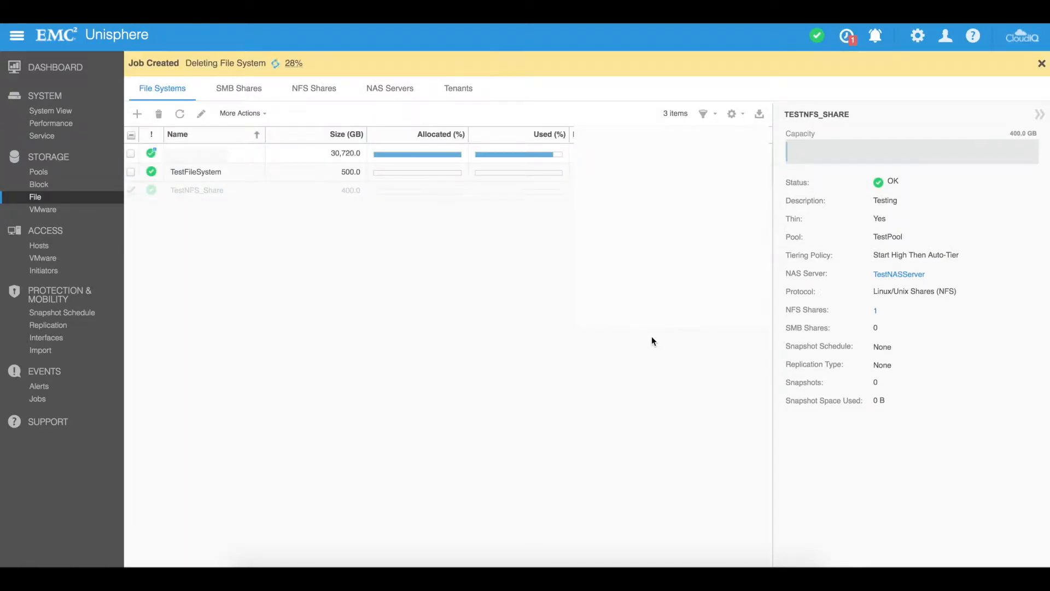
click(1040, 63)
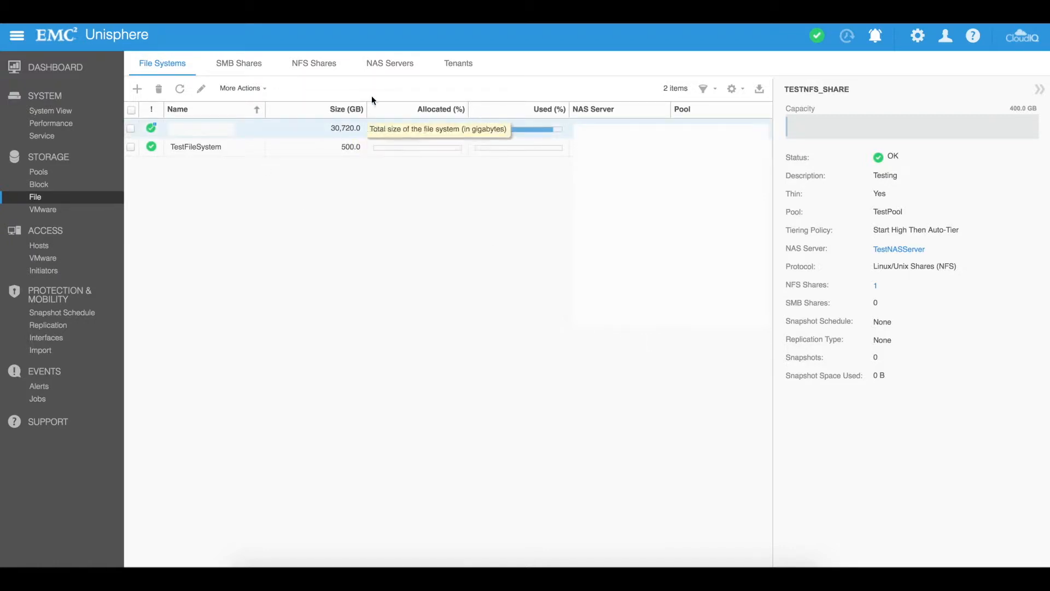
Step: Select TestNASServer in the NAS Servers list, showing zero file systems and shares
click(389, 62)
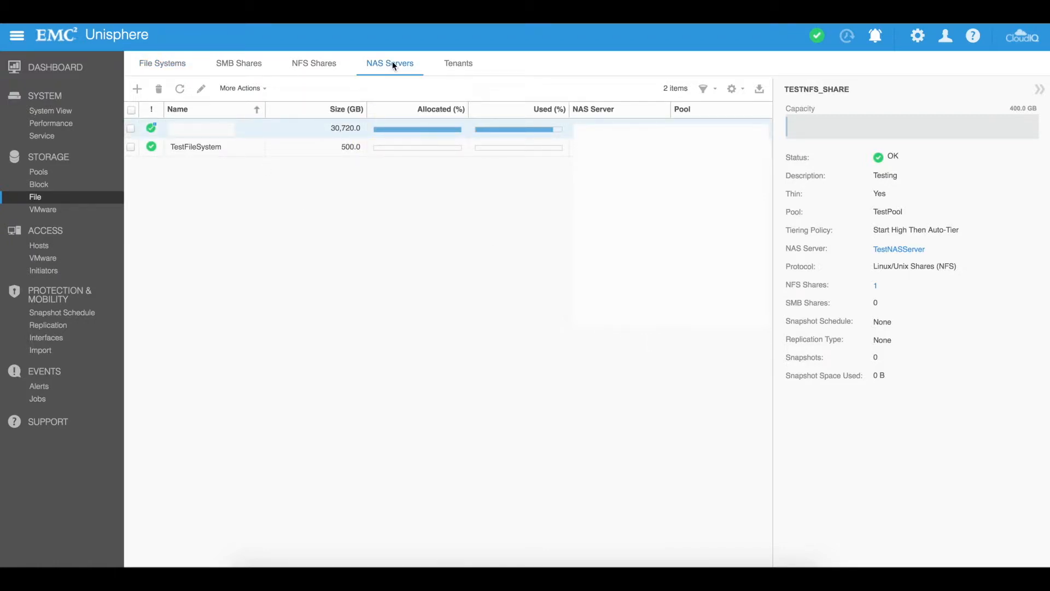
click(390, 63)
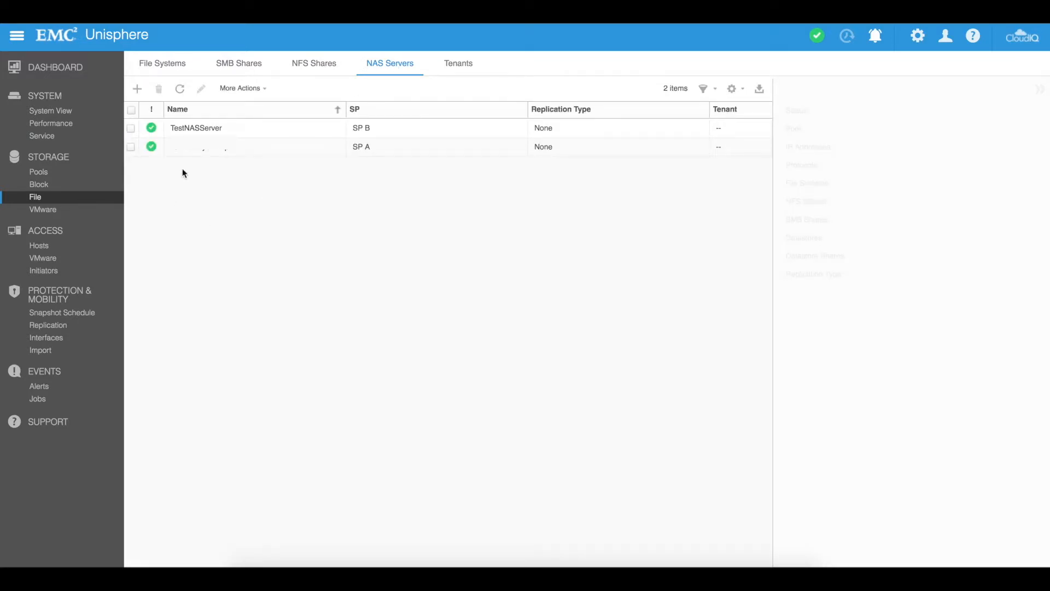
click(196, 128)
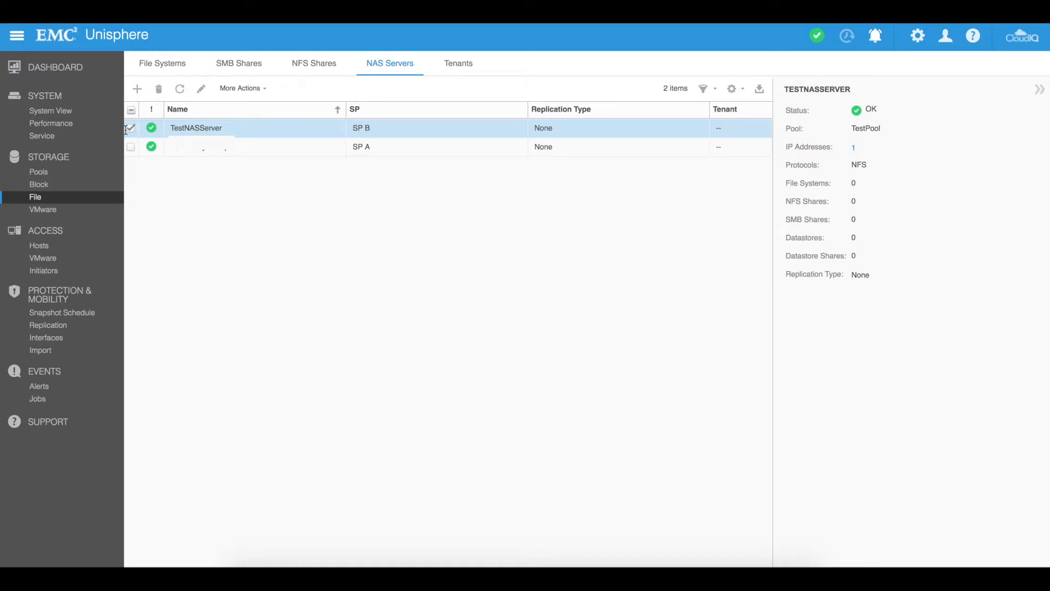
mouse_move(182, 127)
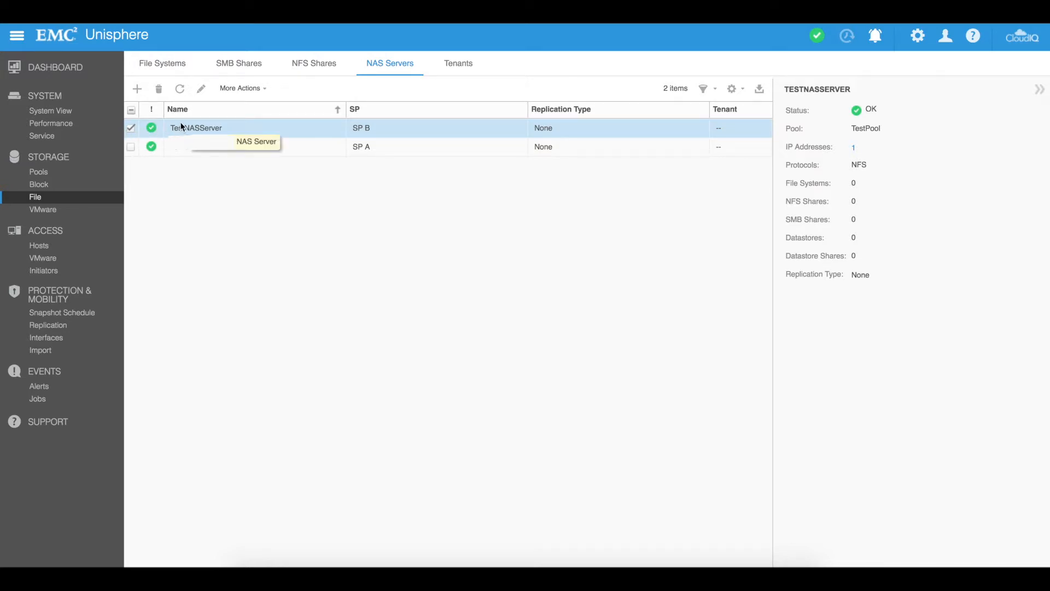
Step: Delete the TestNASServer NAS server and confirm the deletion
click(159, 88)
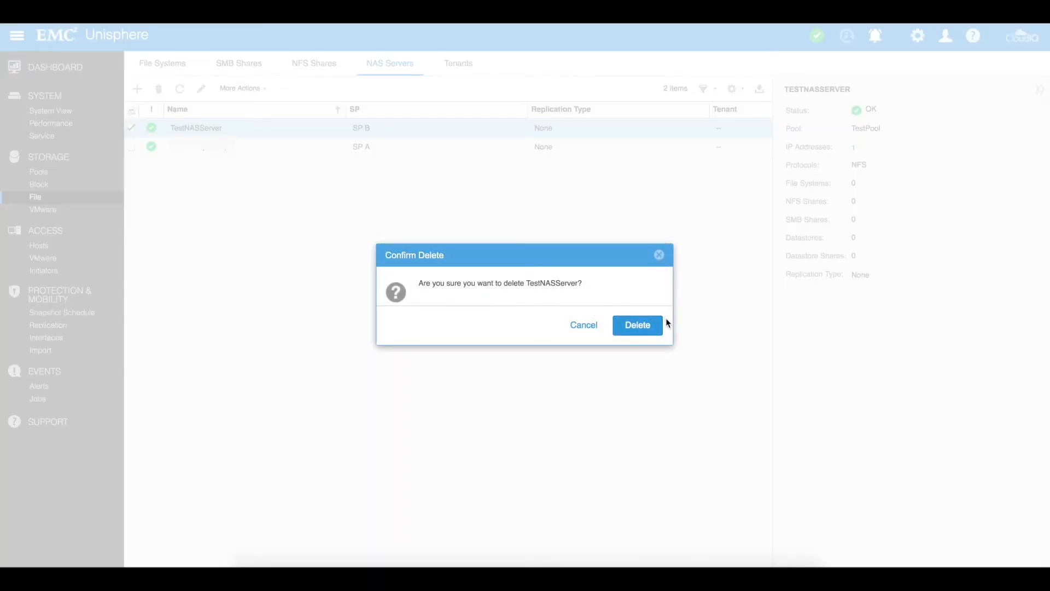
click(636, 325)
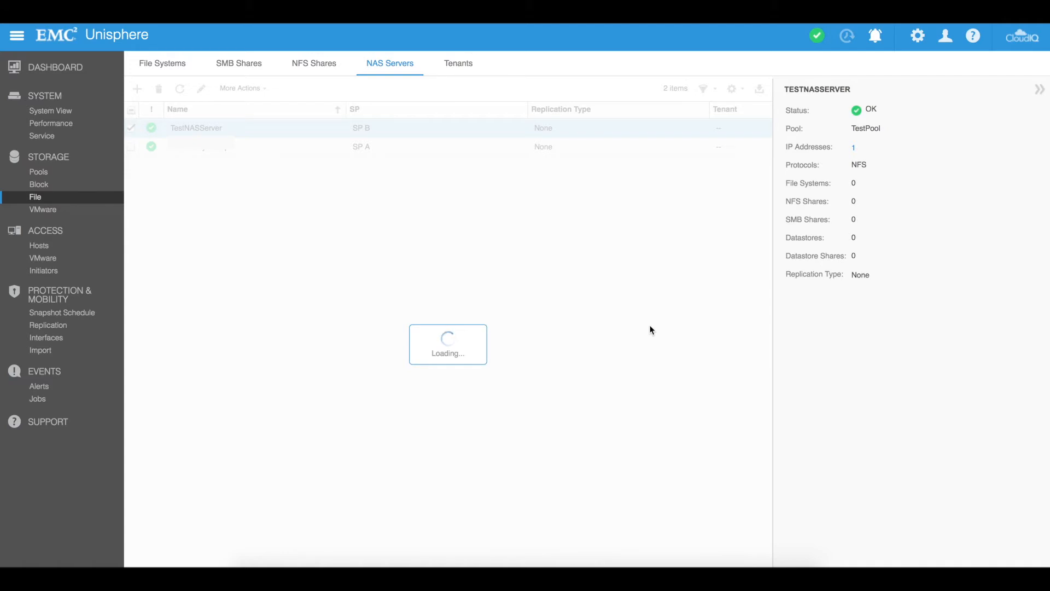